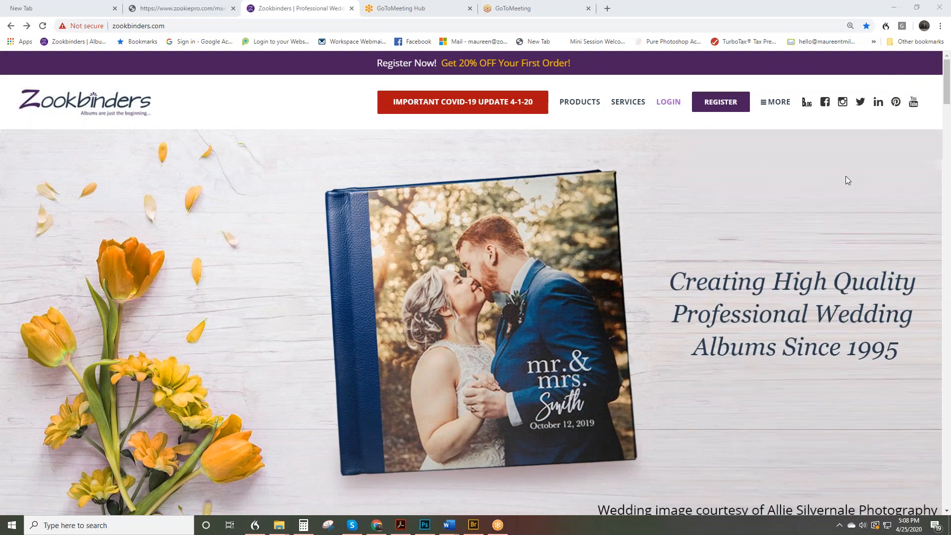
mouse_move(843, 186)
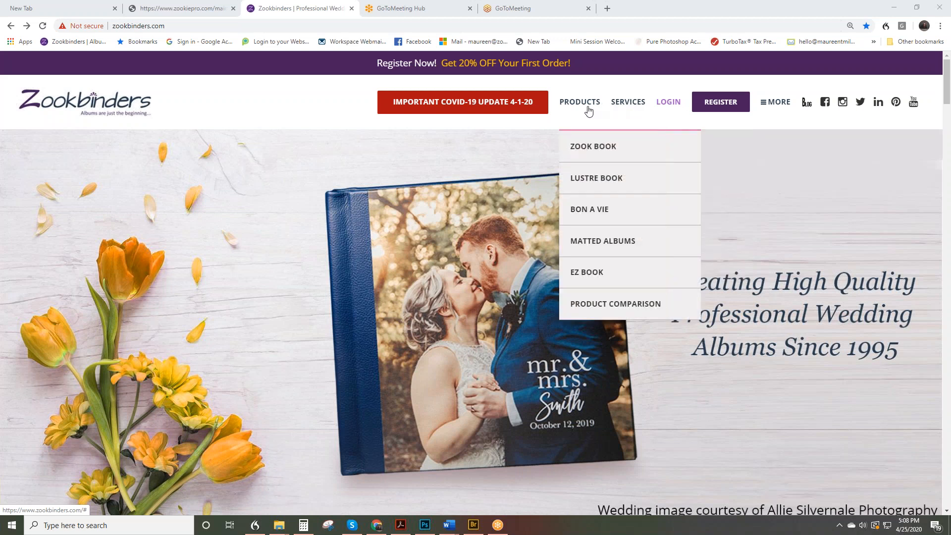
mouse_move(587, 109)
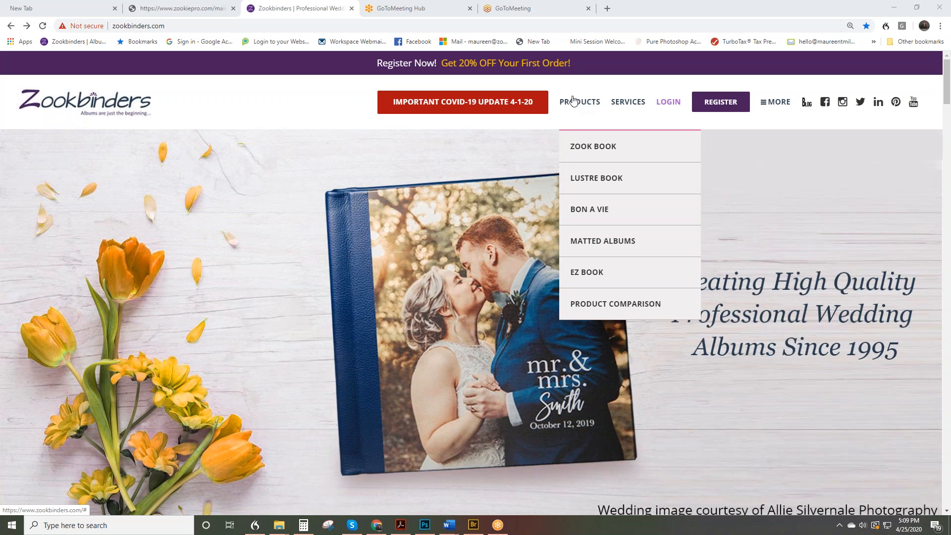
mouse_move(628, 101)
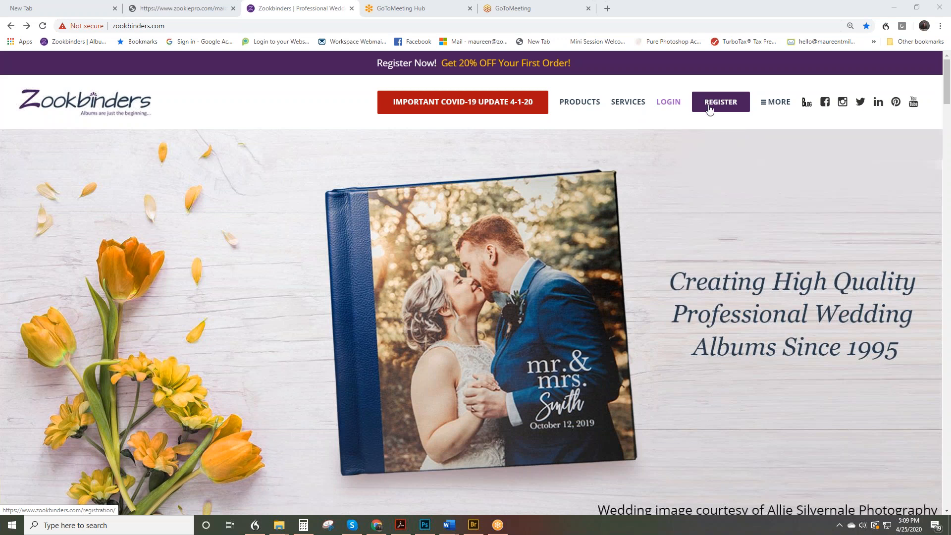
Step: Go to the Zookbinders REGISTER page and scroll to its Create Your Account form
left_click(719, 101)
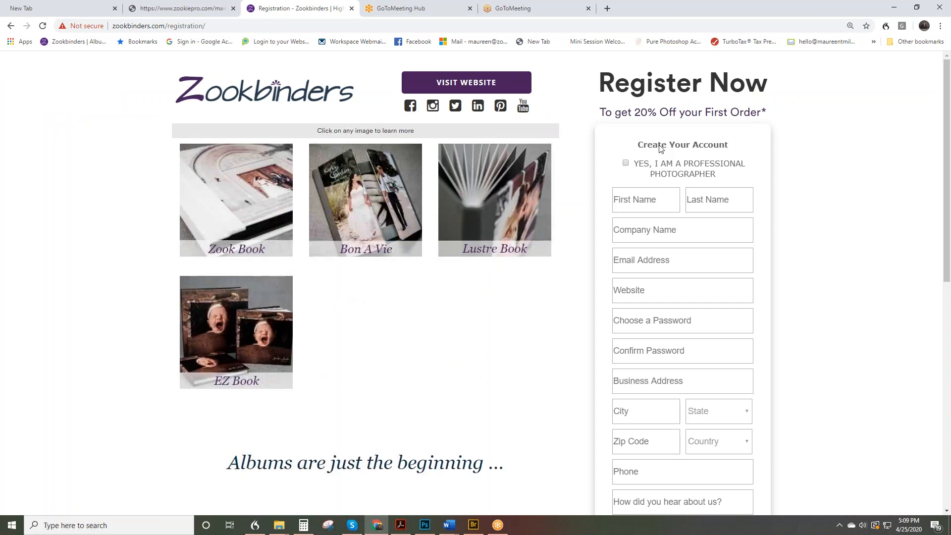
scroll("down", 3)
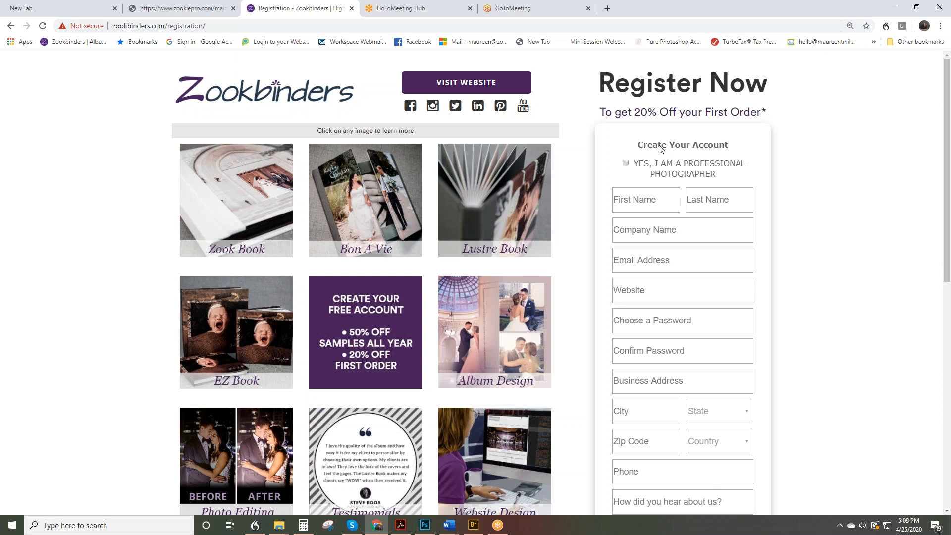
mouse_move(867, 188)
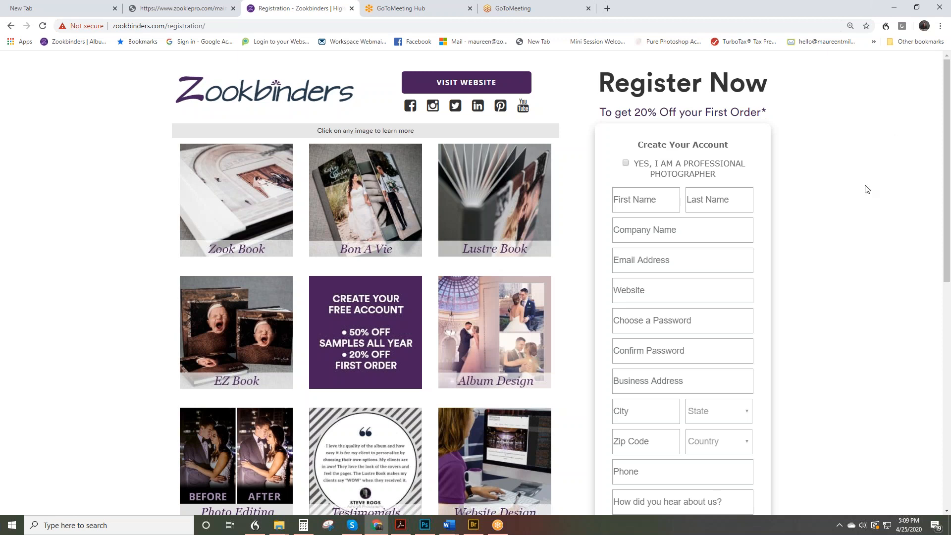
mouse_move(873, 233)
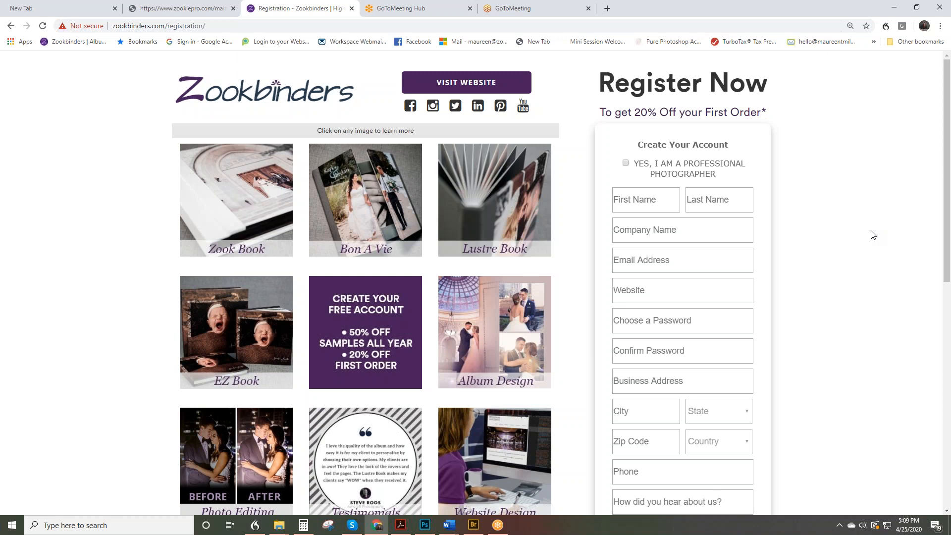
mouse_move(877, 241)
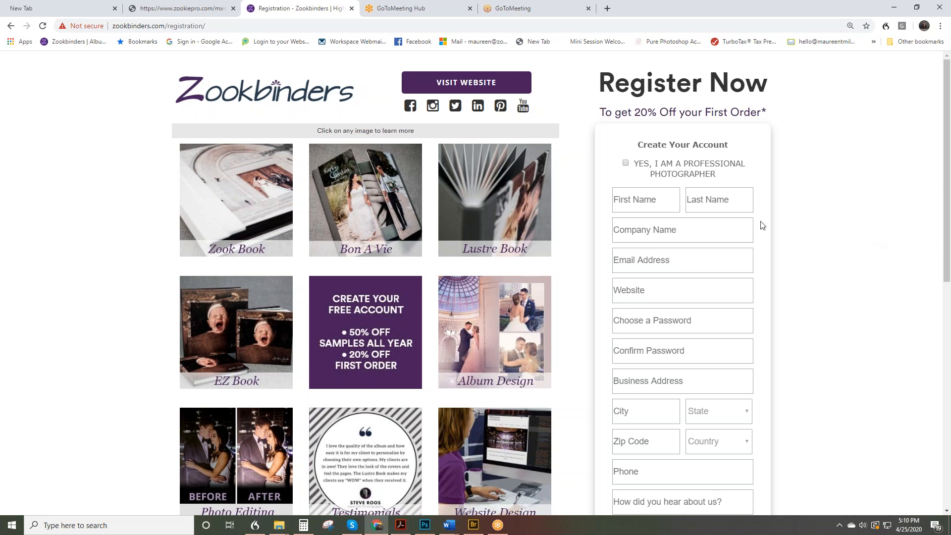
mouse_move(614, 163)
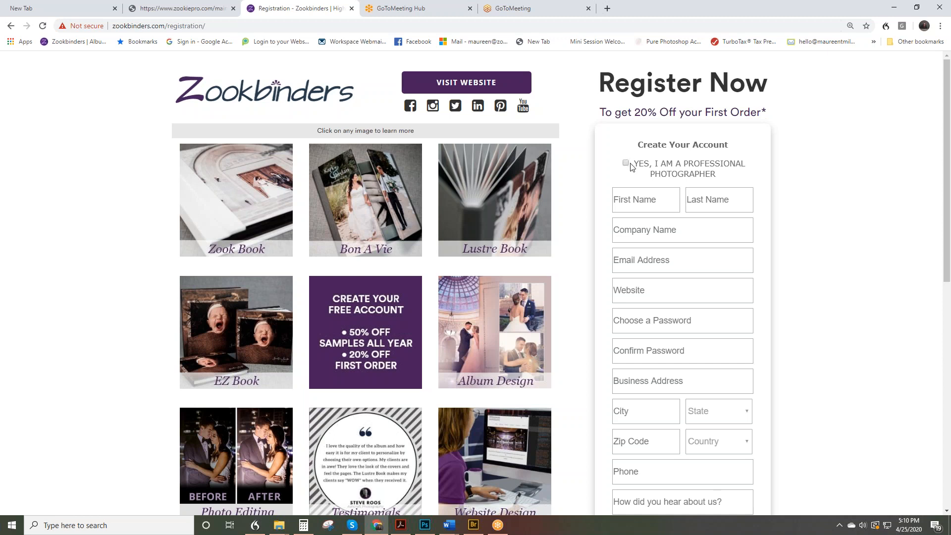
mouse_move(632, 165)
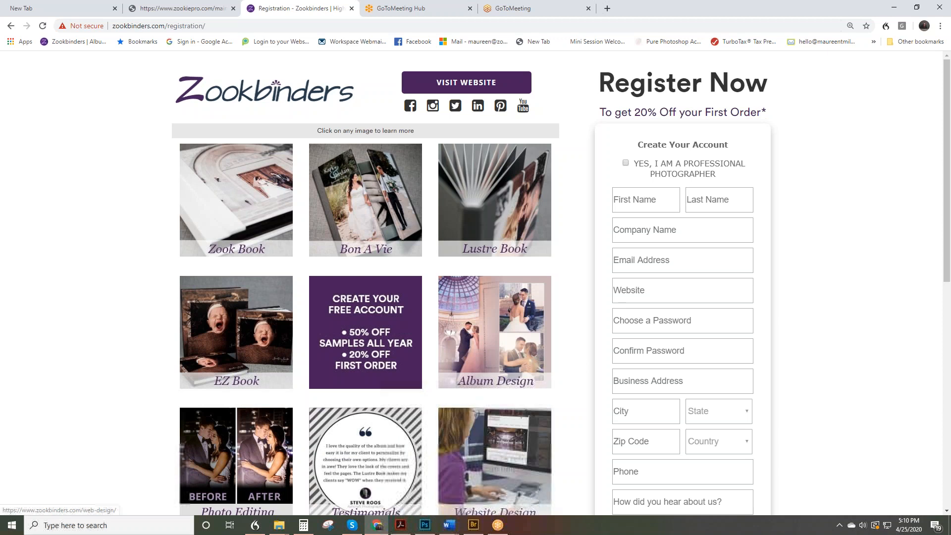
scroll("down", 3)
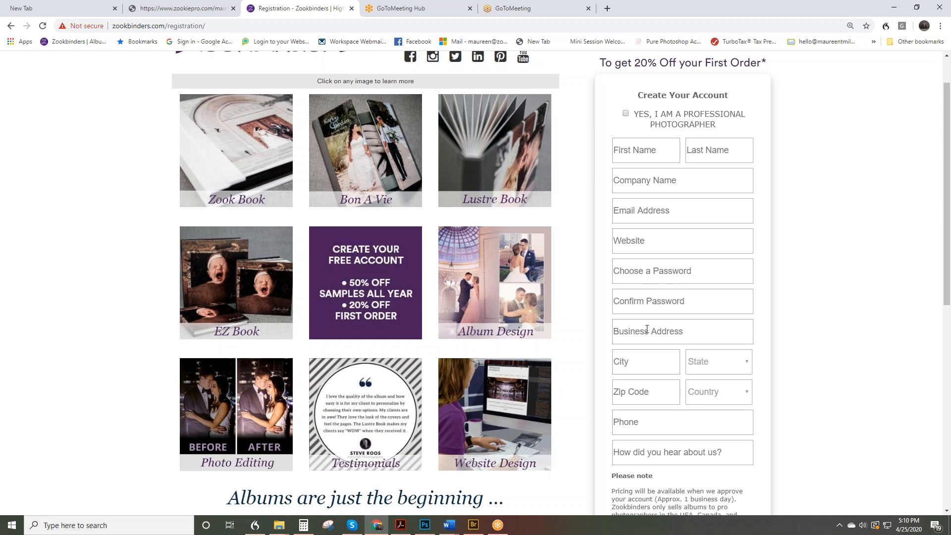
scroll("down", 3)
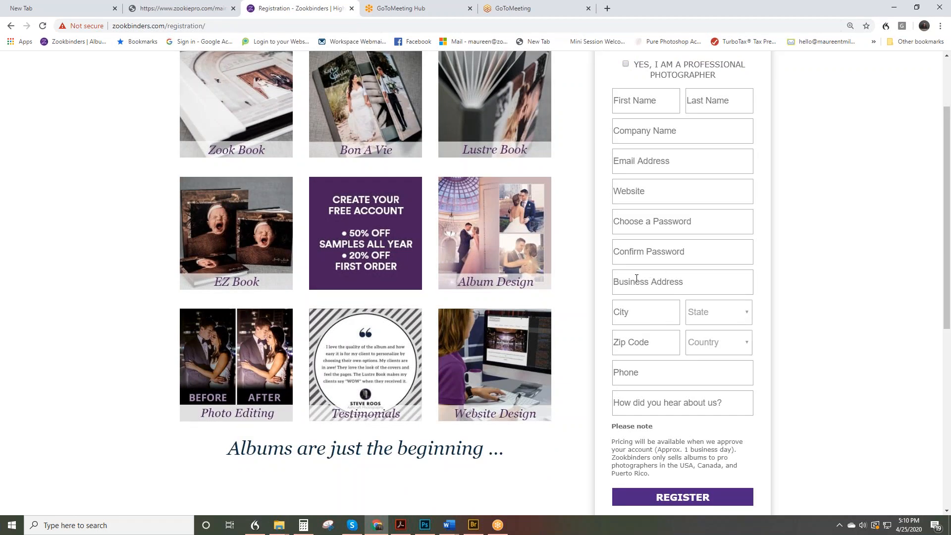
mouse_move(638, 281)
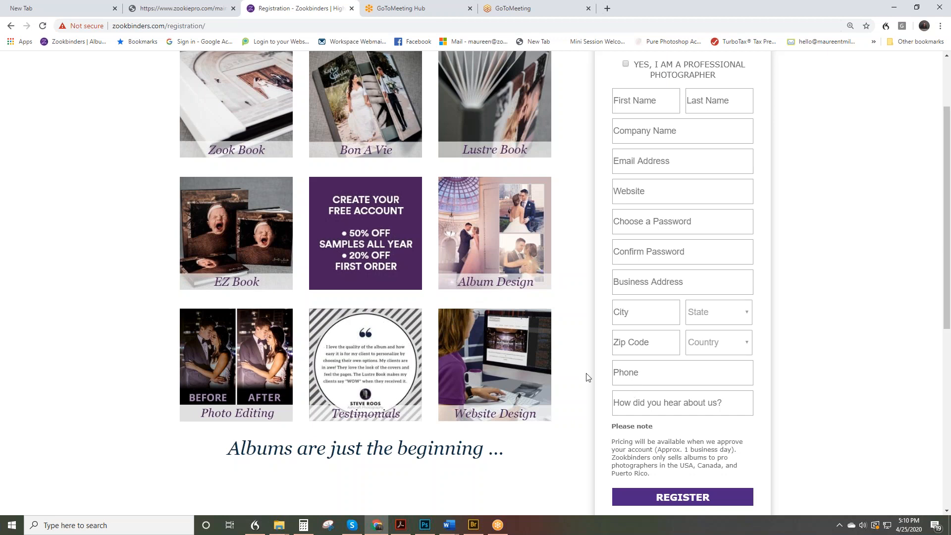
mouse_move(554, 361)
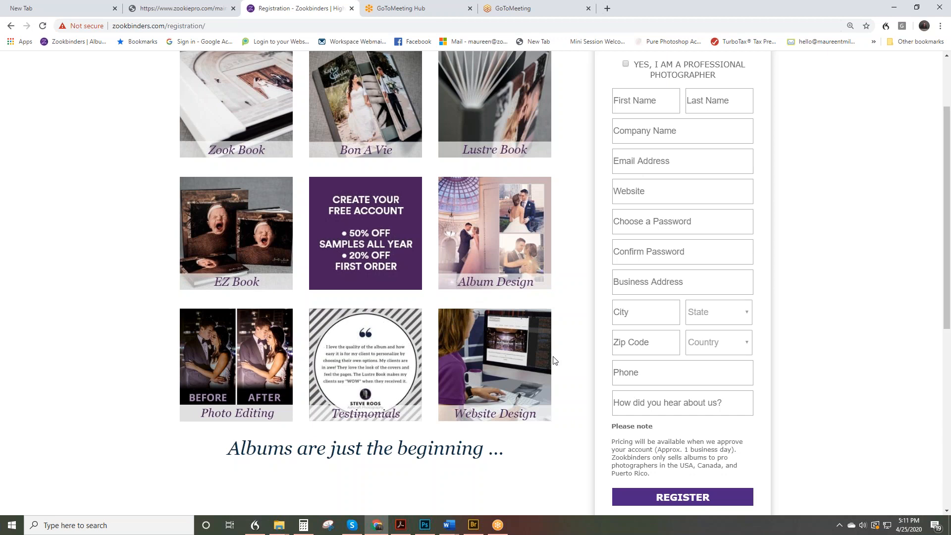
mouse_move(495, 365)
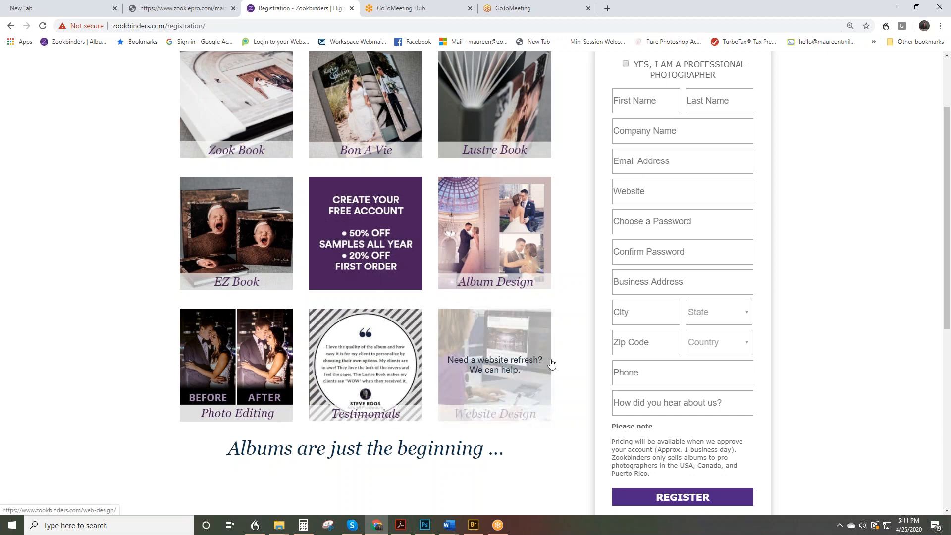
scroll("down", 3)
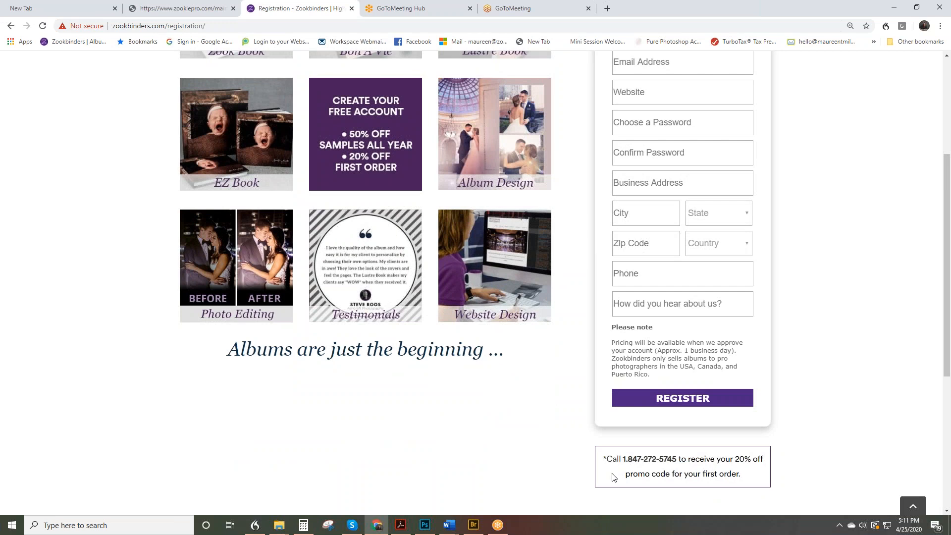
mouse_move(544, 346)
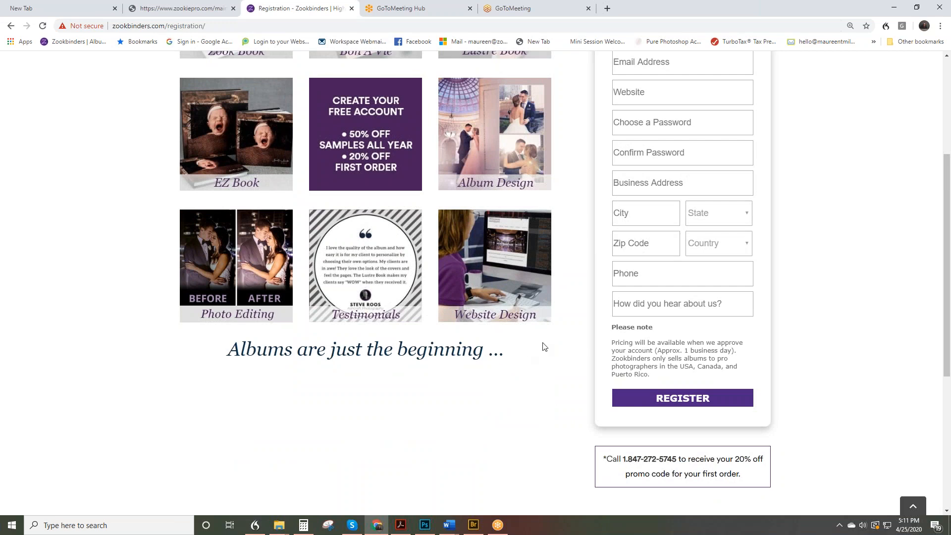
scroll("up", 3)
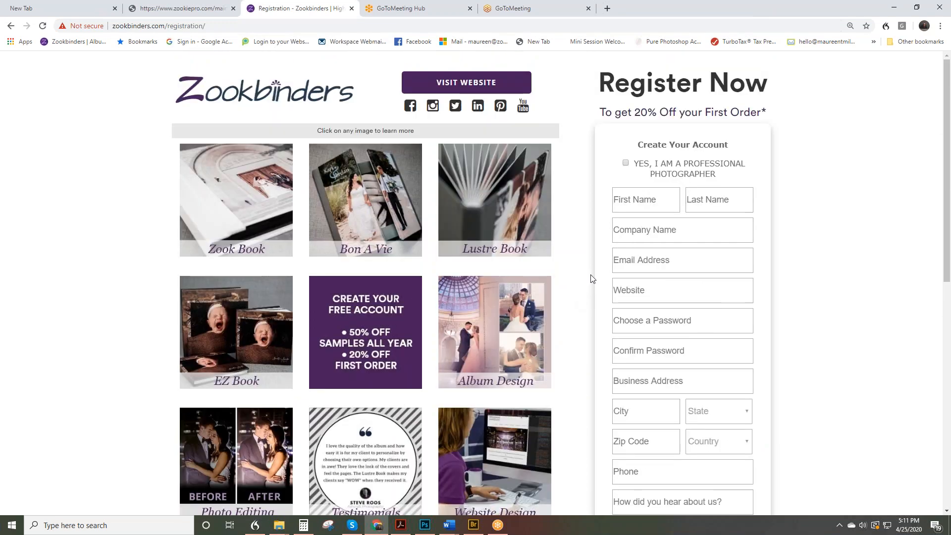
mouse_move(577, 139)
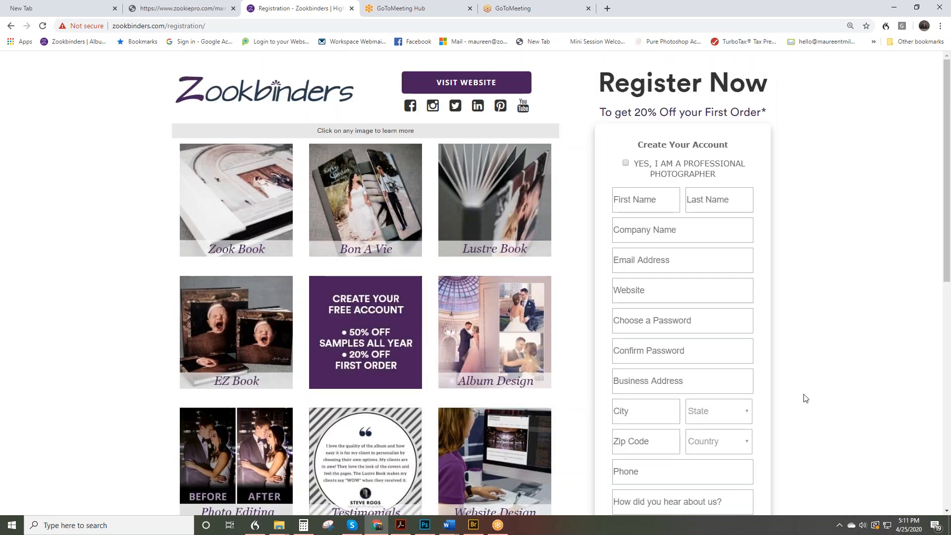
scroll("down", 3)
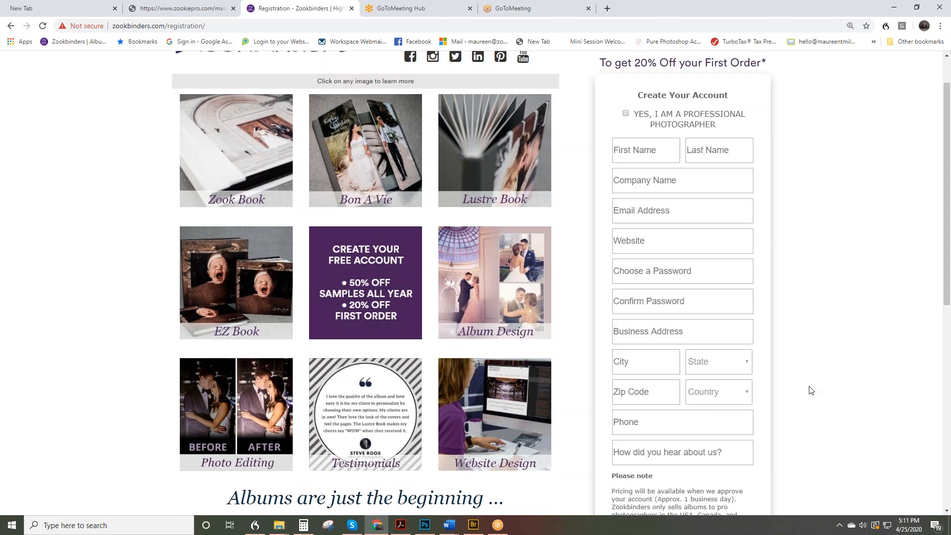